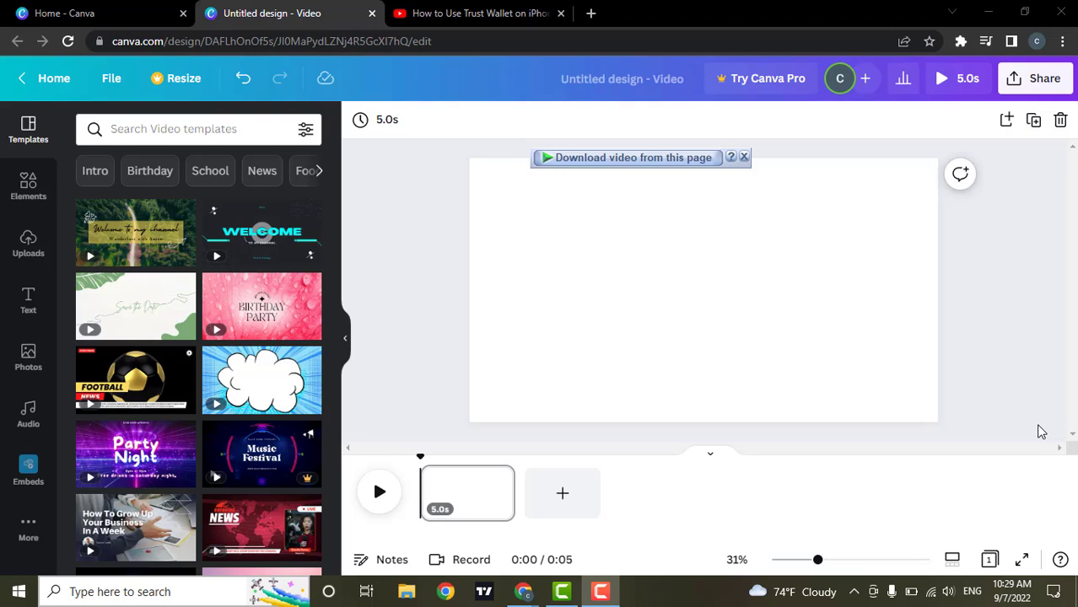
mouse_move(1026, 405)
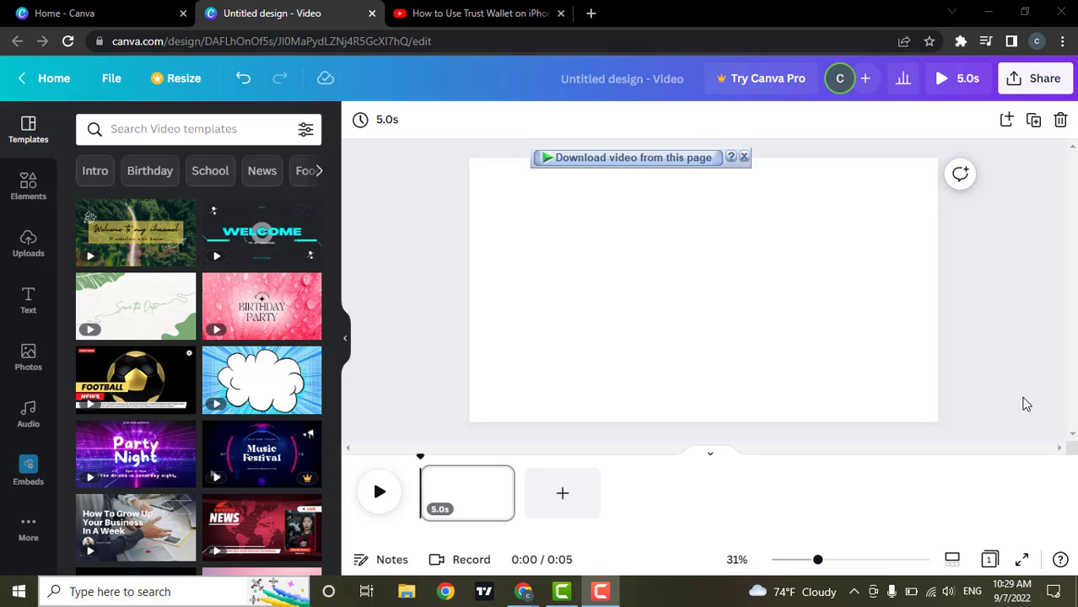
mouse_move(1041, 438)
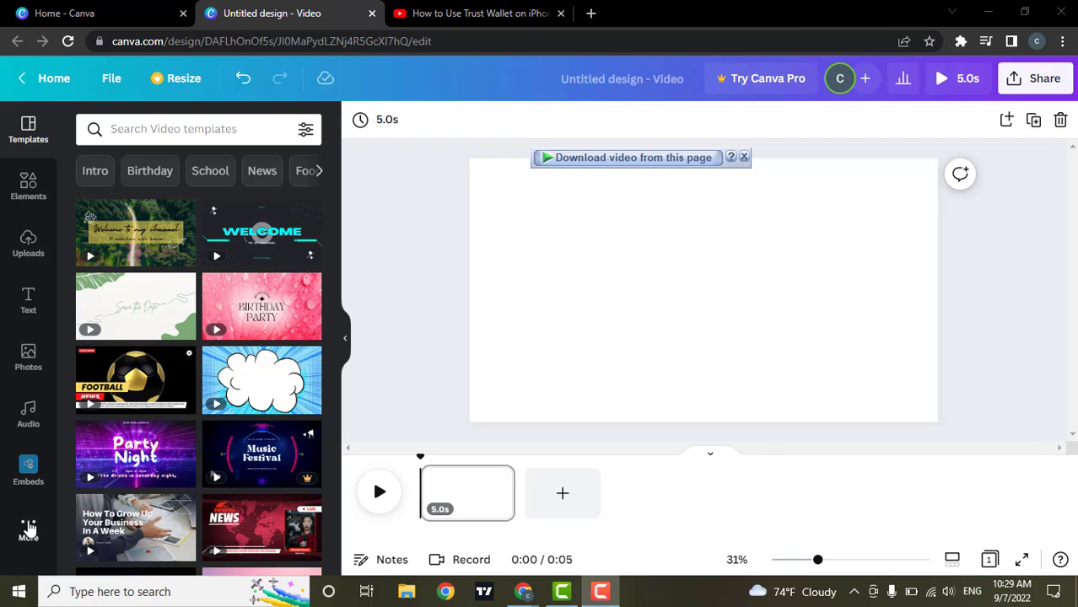
mouse_move(32, 530)
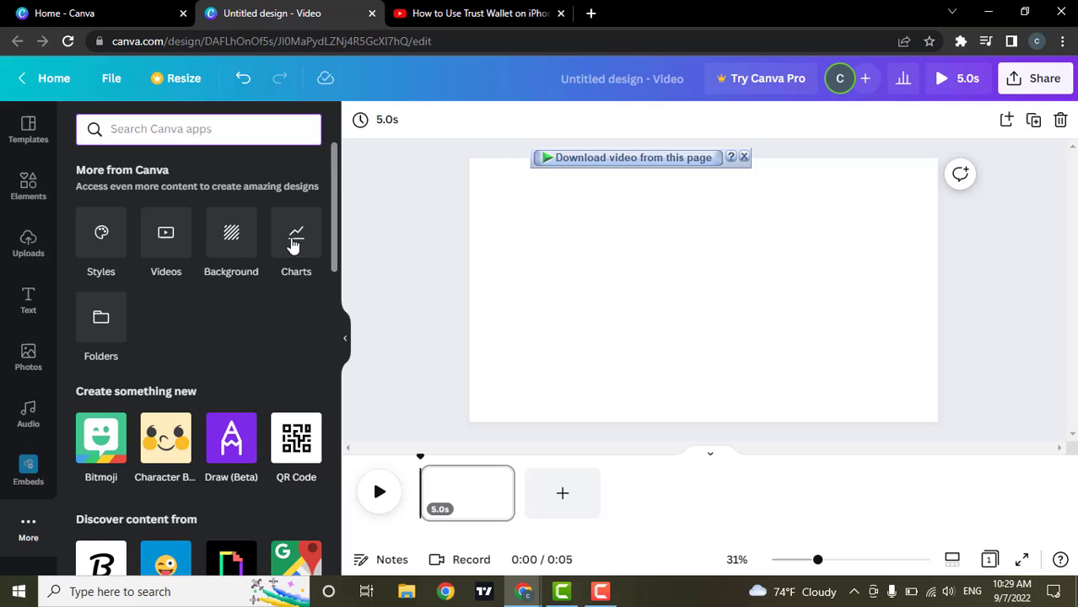
Search Canva's apps for 'embed' to bring up the Embeds media option
click(199, 129)
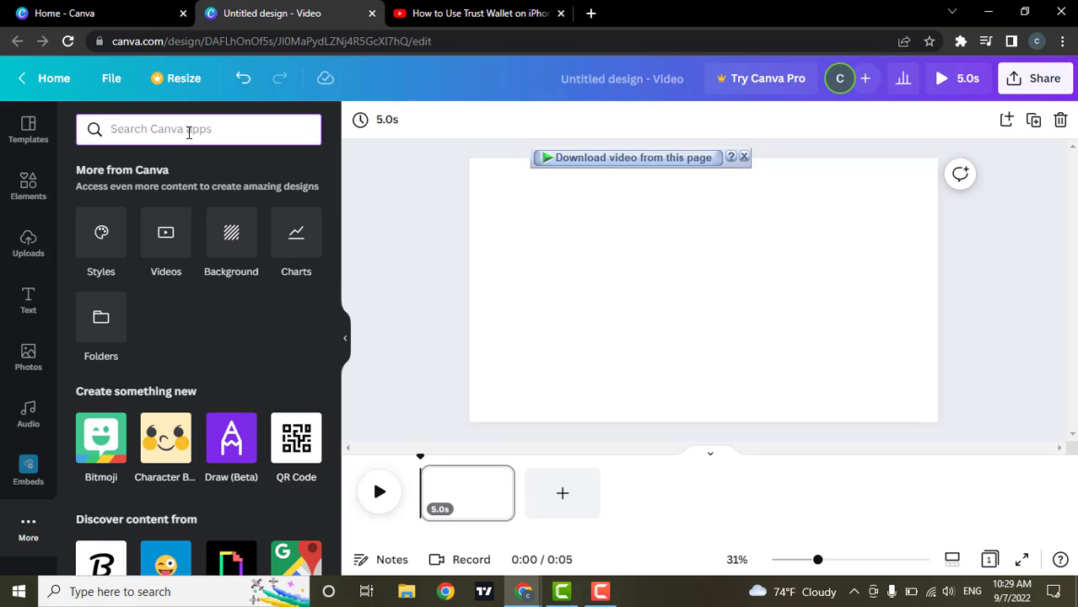
text(e)
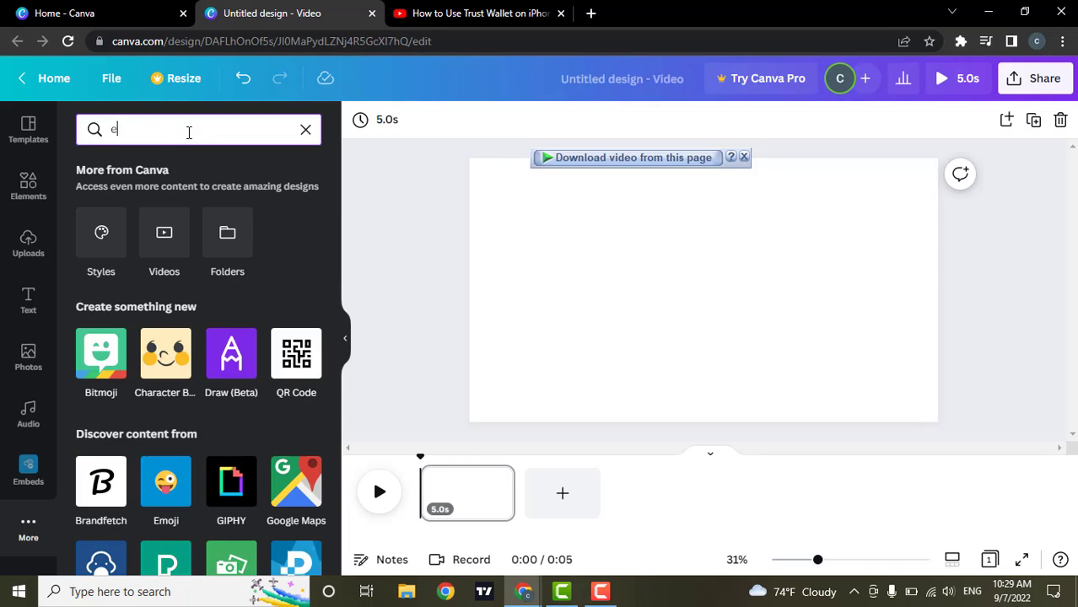
text(mbd)
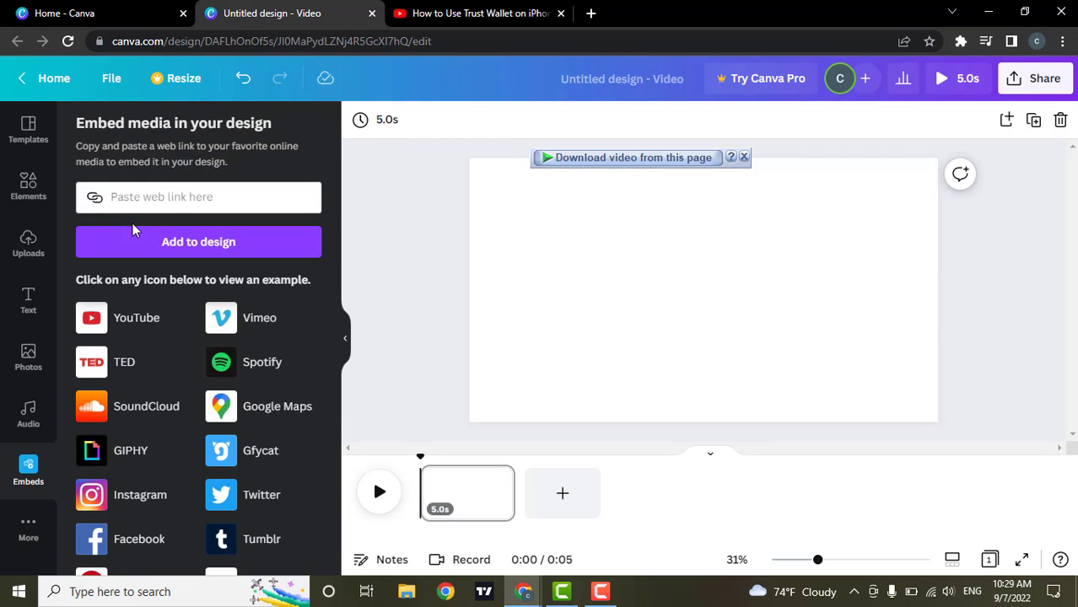
Embed the YouTube Trust Wallet tutorial (watch?v=ZzKXUaUFGOI) onto the design's first page
click(199, 196)
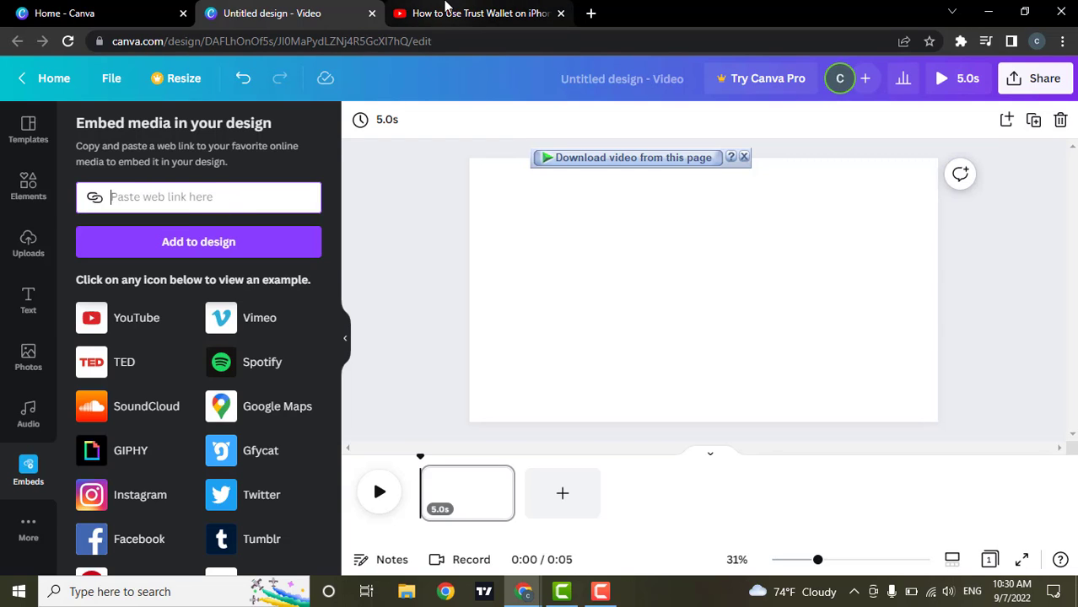
click(478, 12)
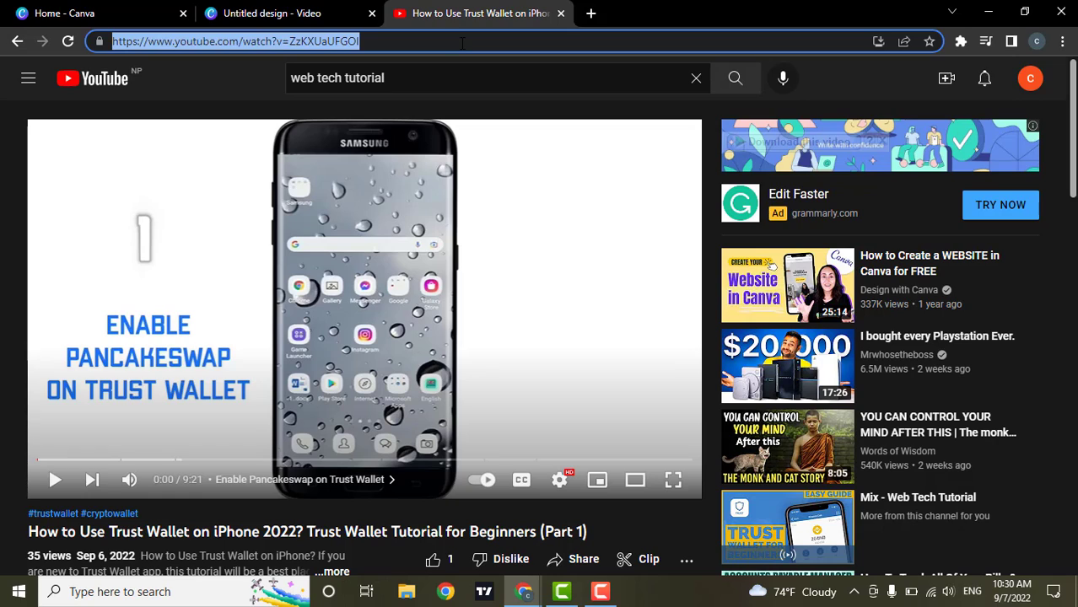
click(286, 13)
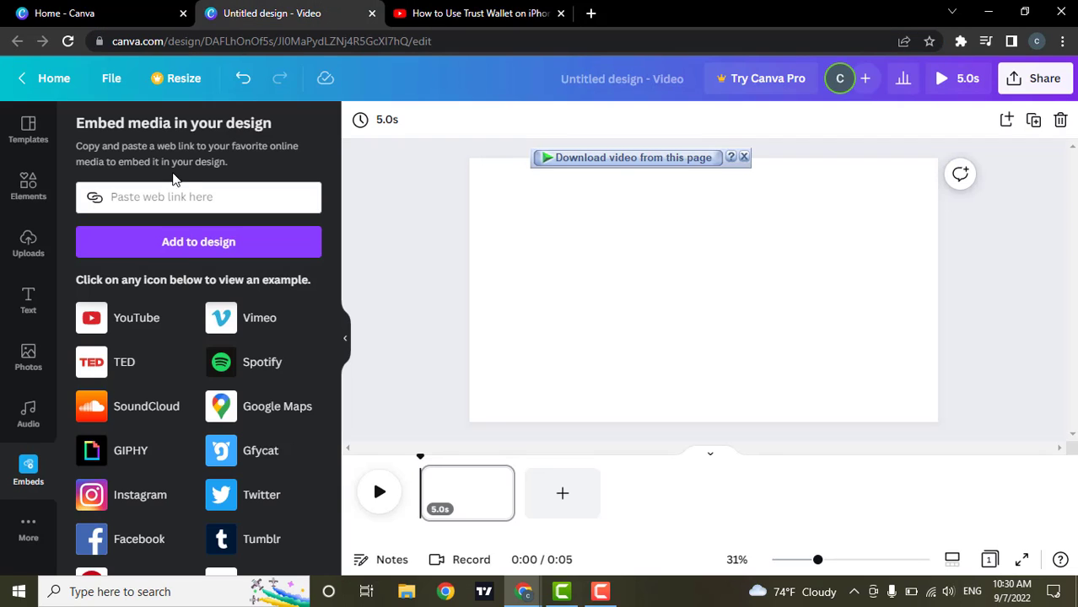
text(tube.com/watch?v=ZzKXUaUFGOI)
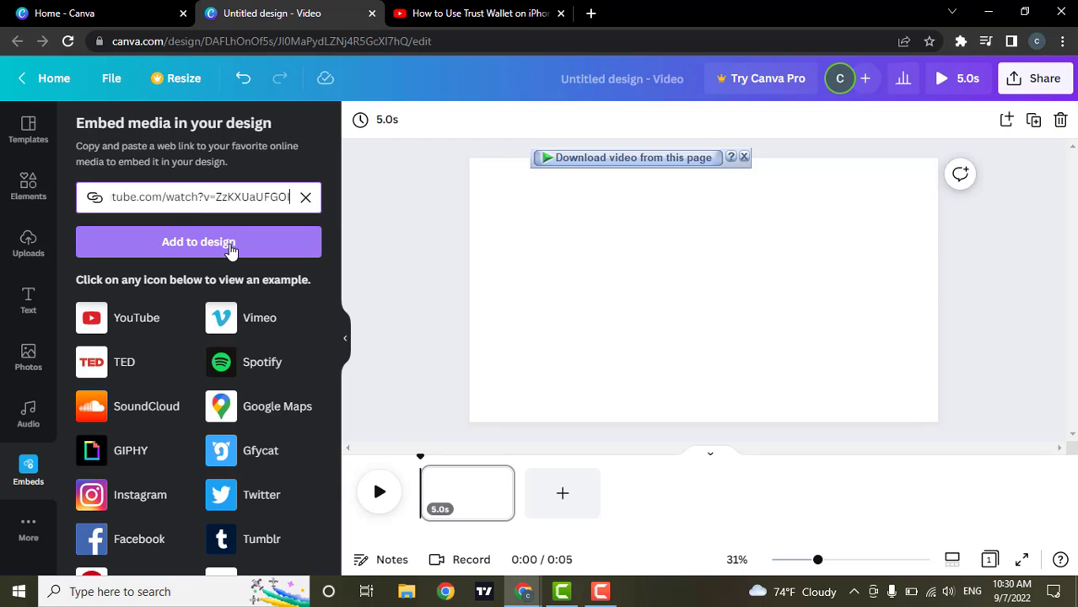
click(198, 242)
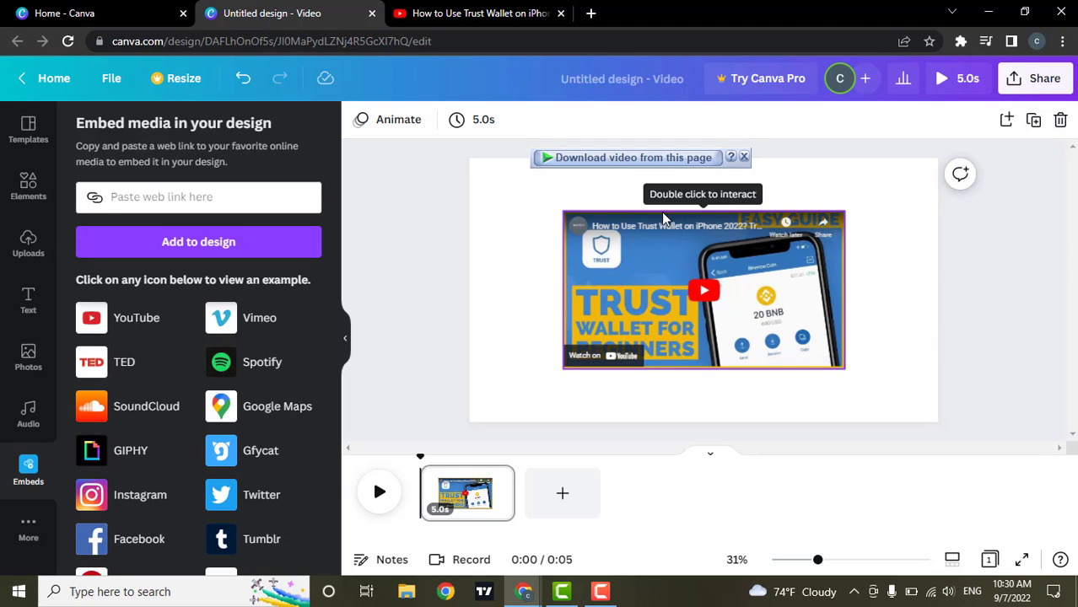
mouse_move(849, 377)
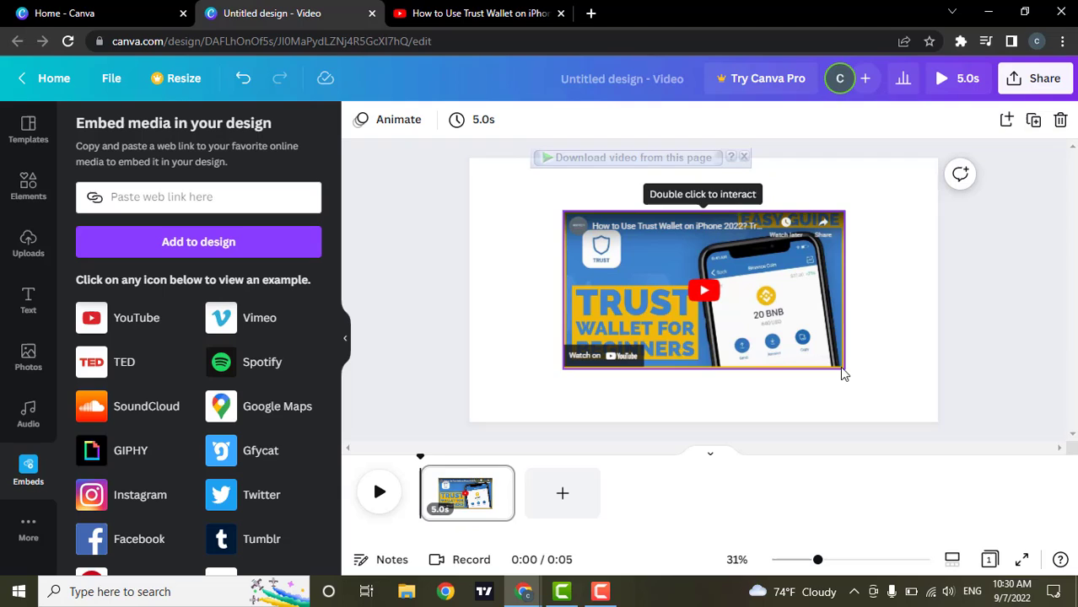
mouse_move(569, 222)
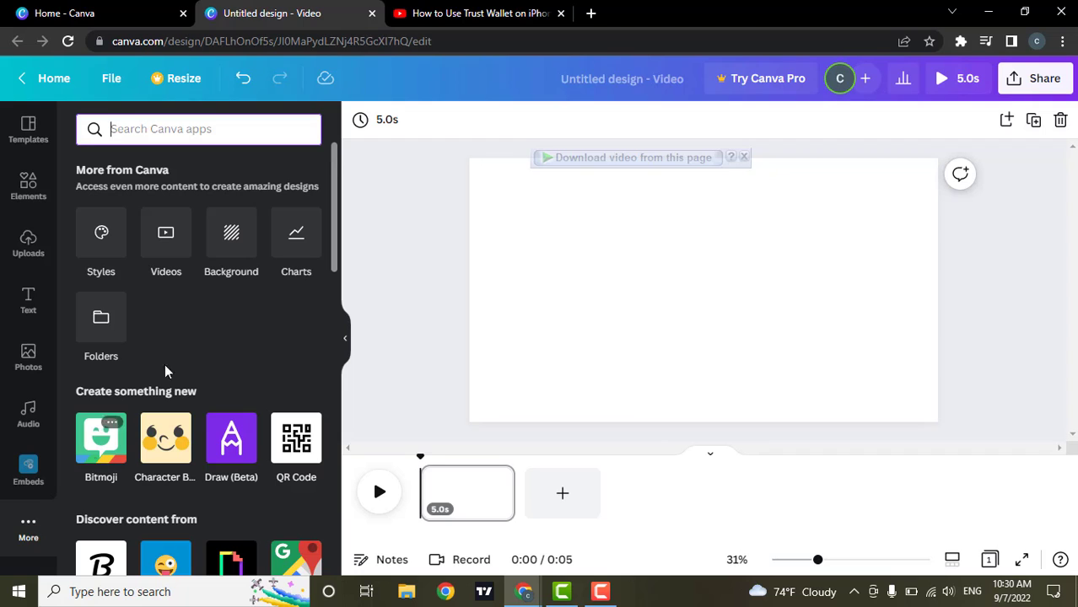
Scroll through the YouTube app's suggested videos, then return to the video templates list
scroll(down, 3)
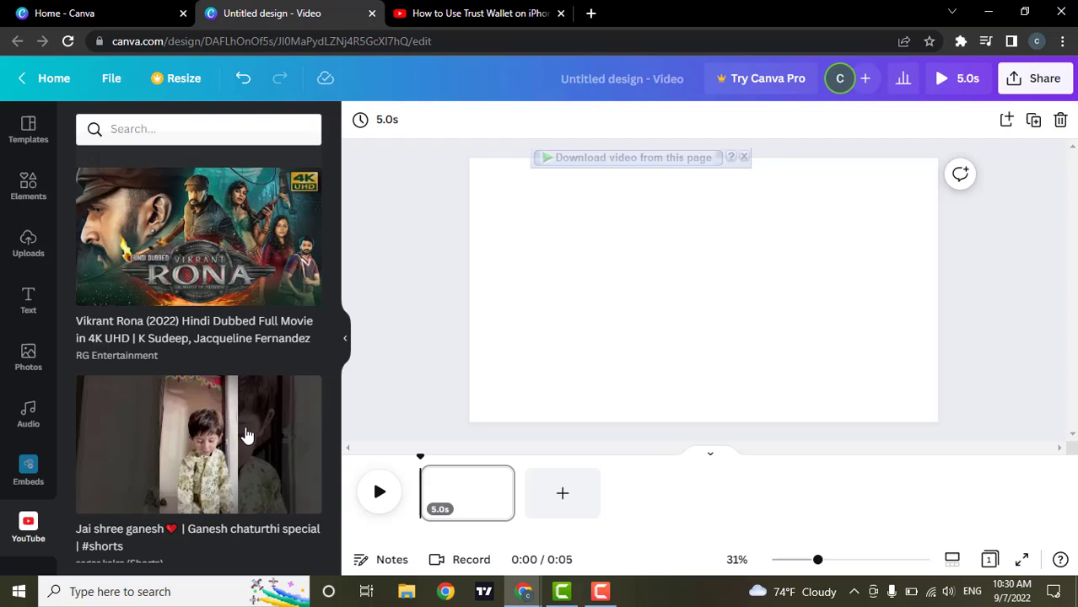
scroll(down, 3)
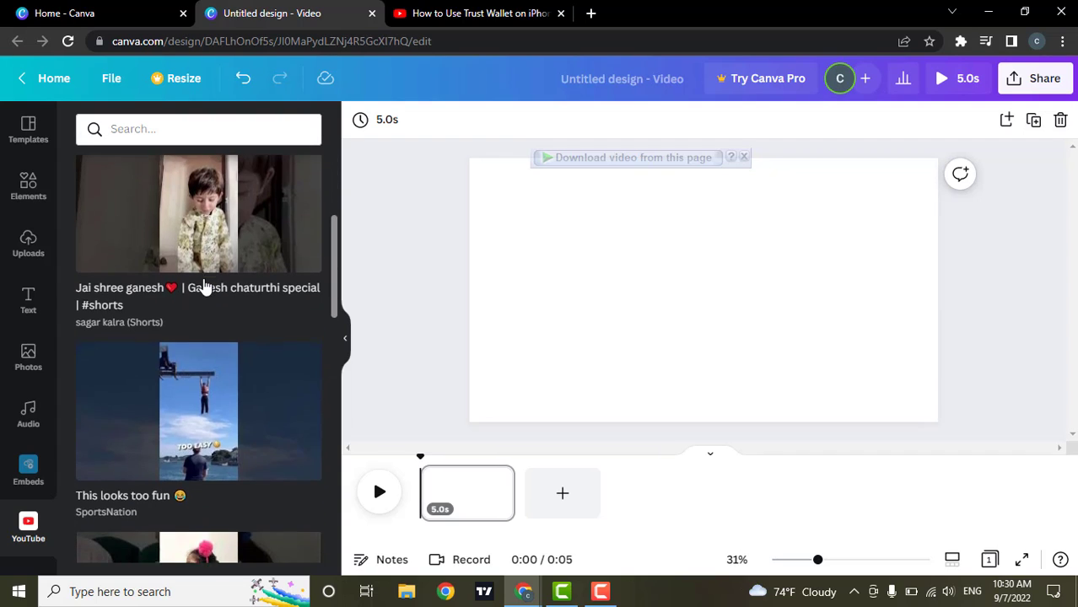
scroll(down, 3)
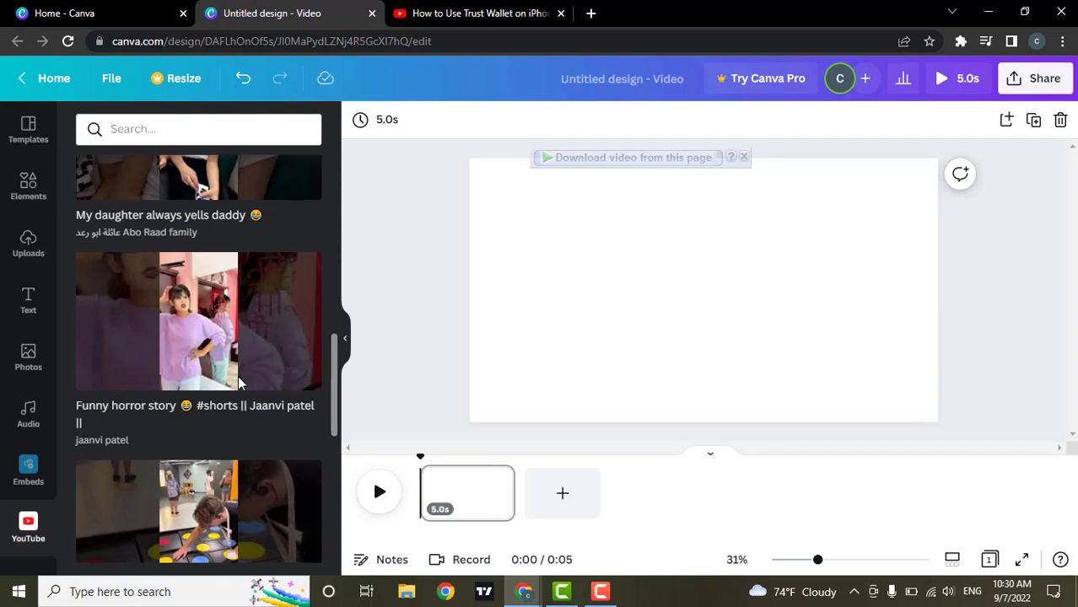
scroll(down, 3)
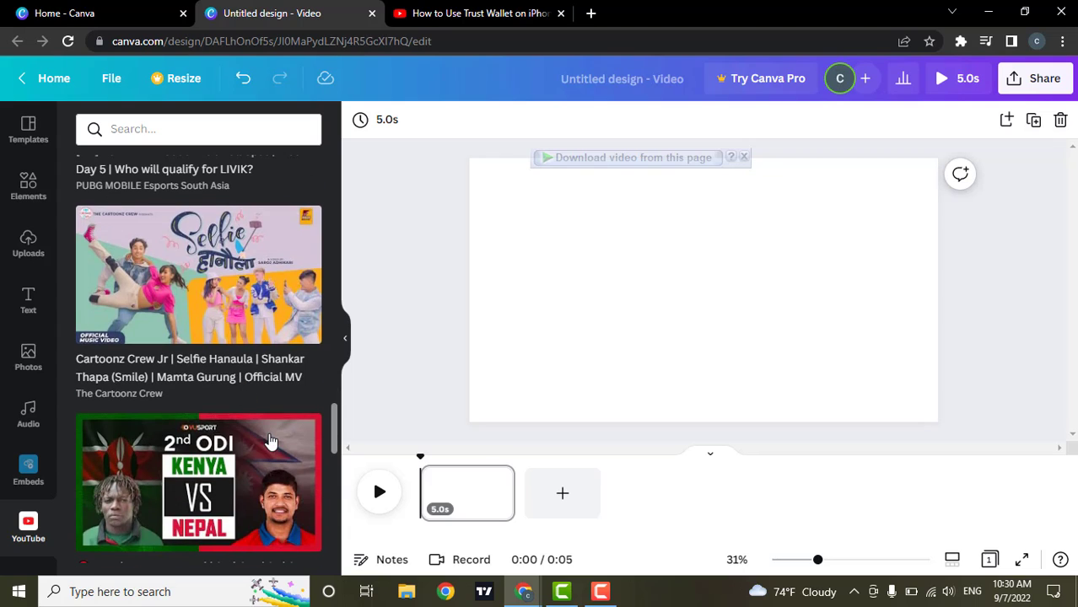
scroll(down, 3)
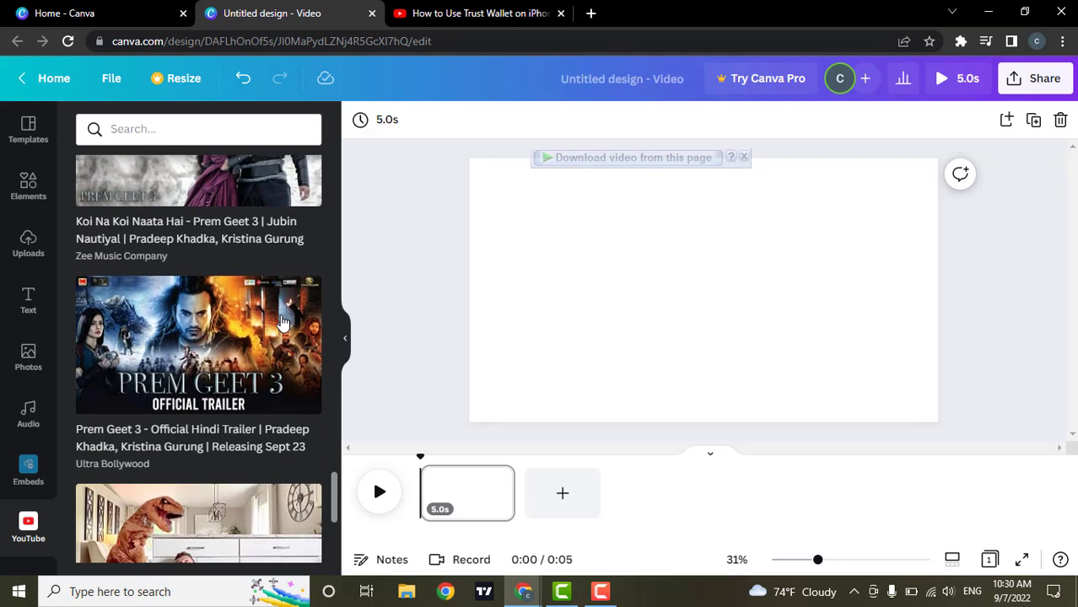
click(28, 130)
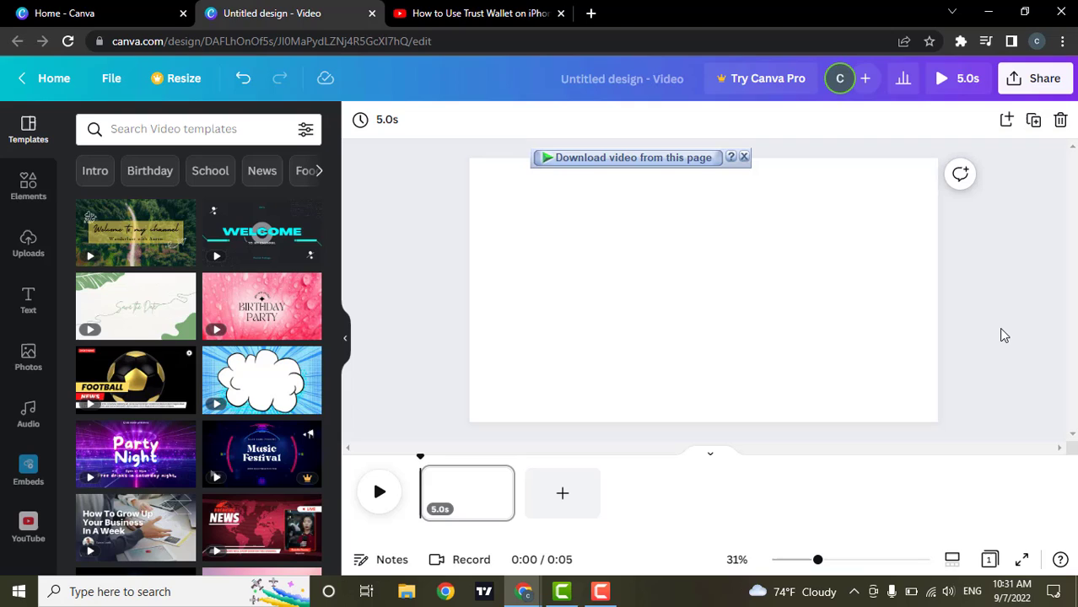